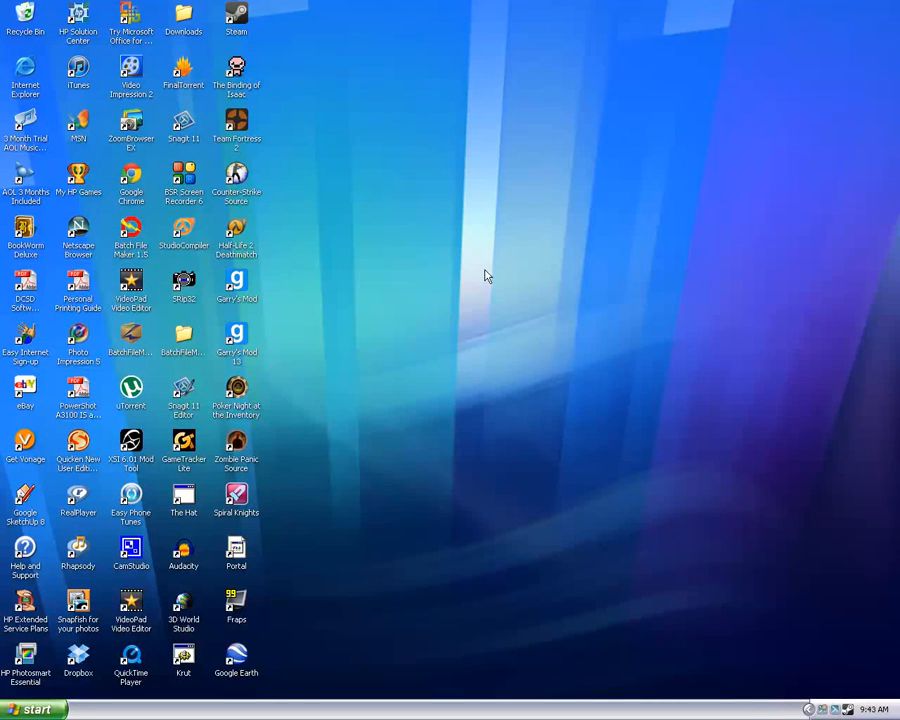
Step: Launch Notepad from the Start menu to begin writing the batch script
click(32, 708)
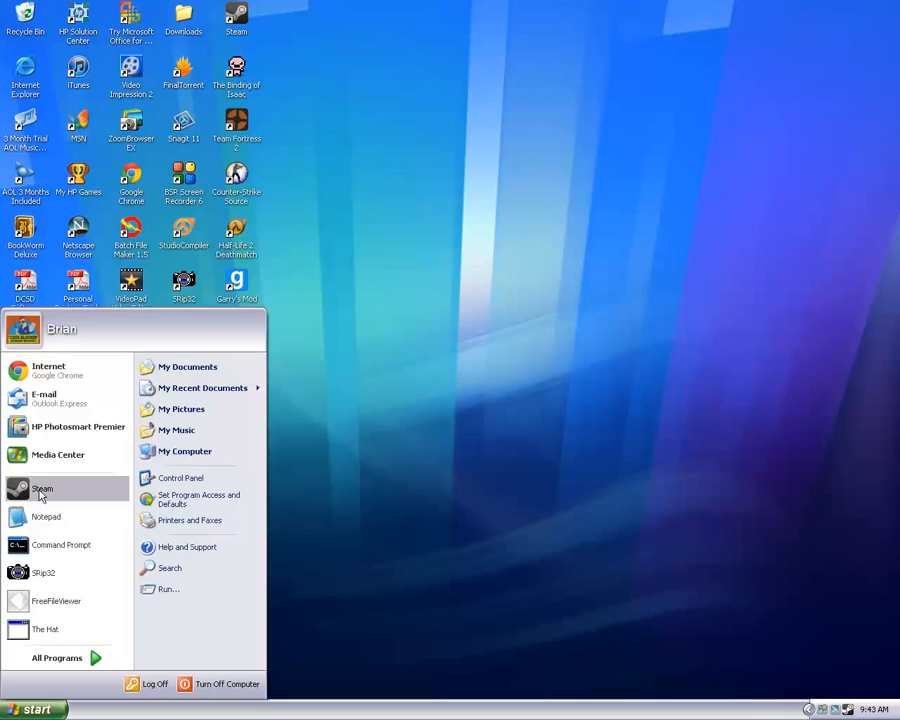
click(46, 516)
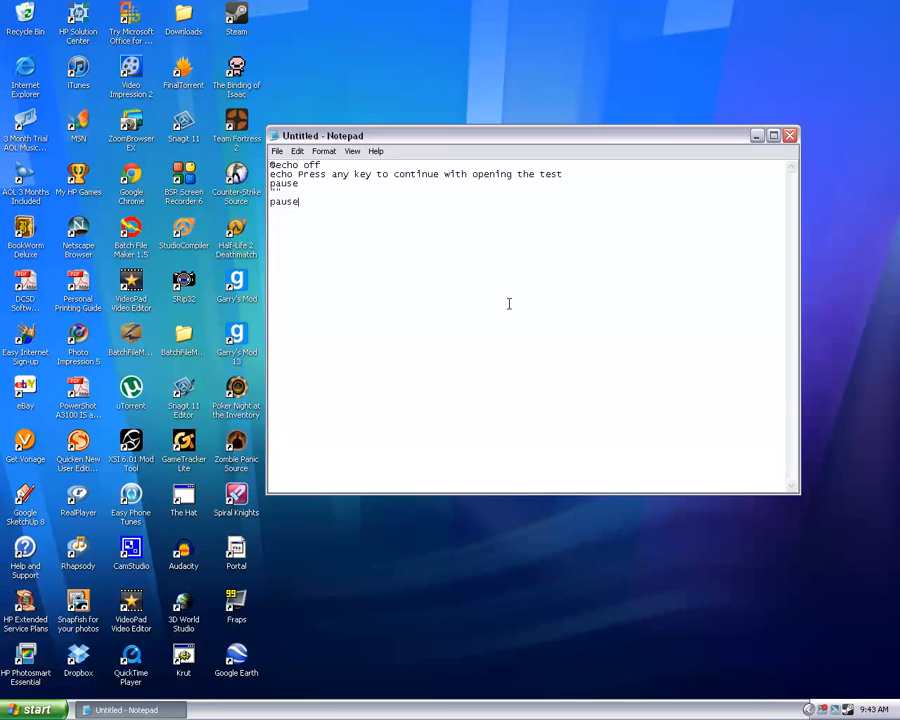
Step: Save the script as BatchTest.bat in My Documents using the All Files type
click(276, 152)
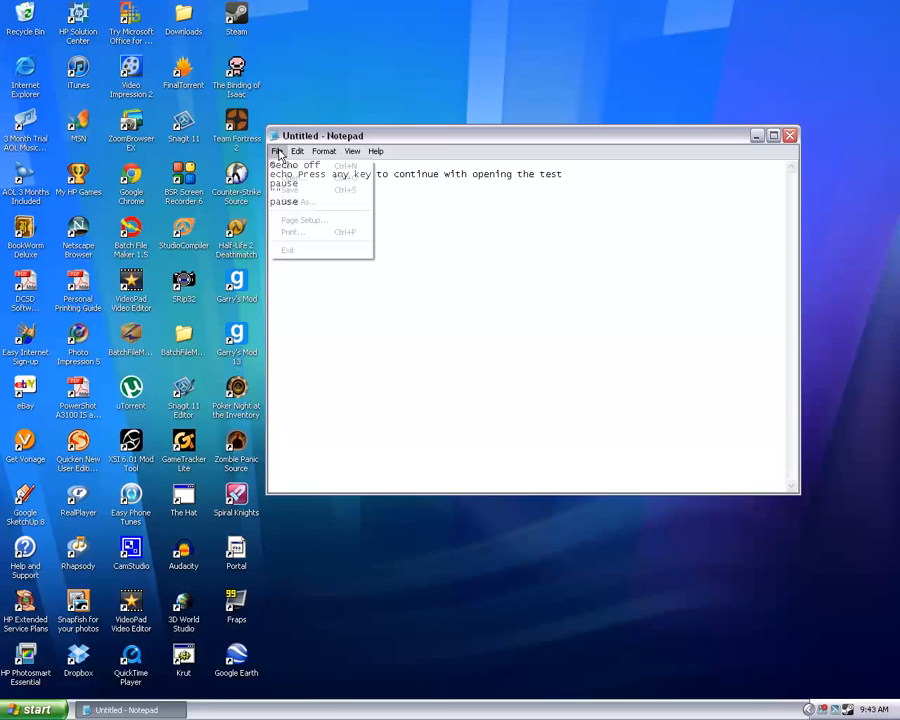
click(300, 190)
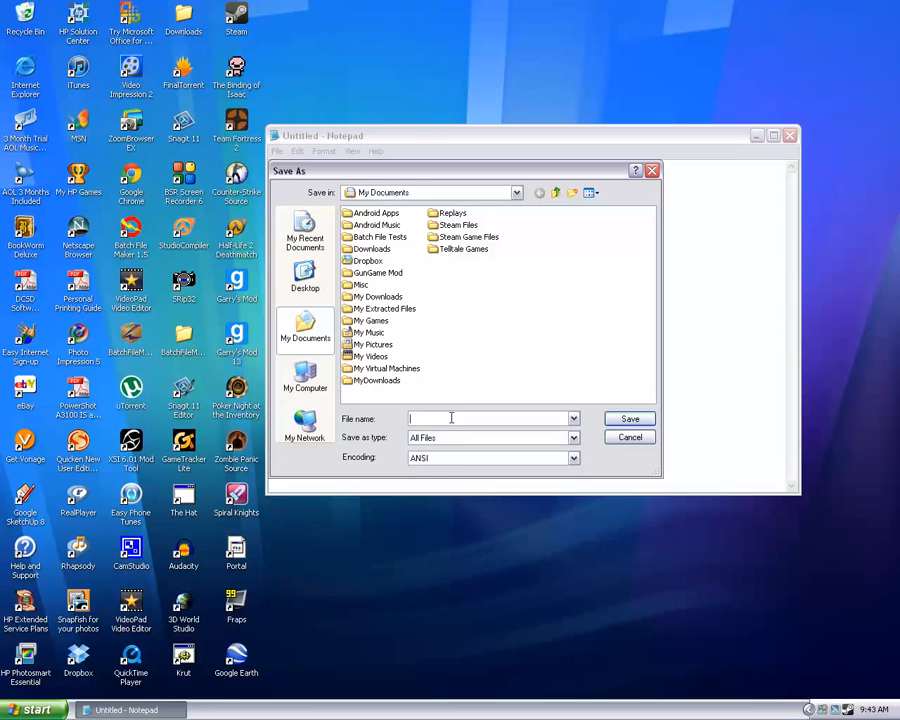
text(BatchTest.bat)
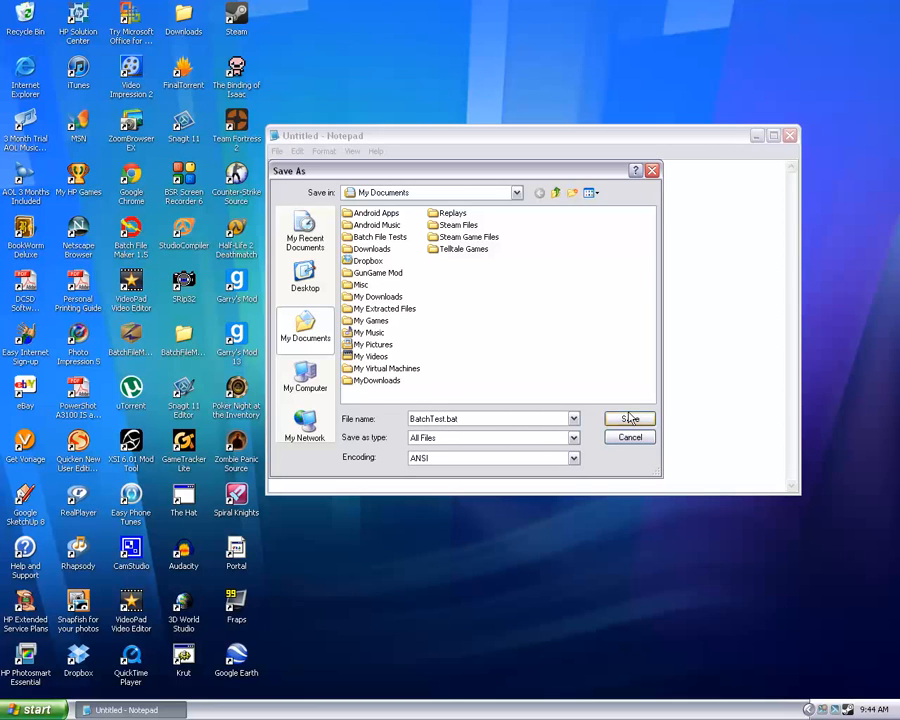
click(628, 418)
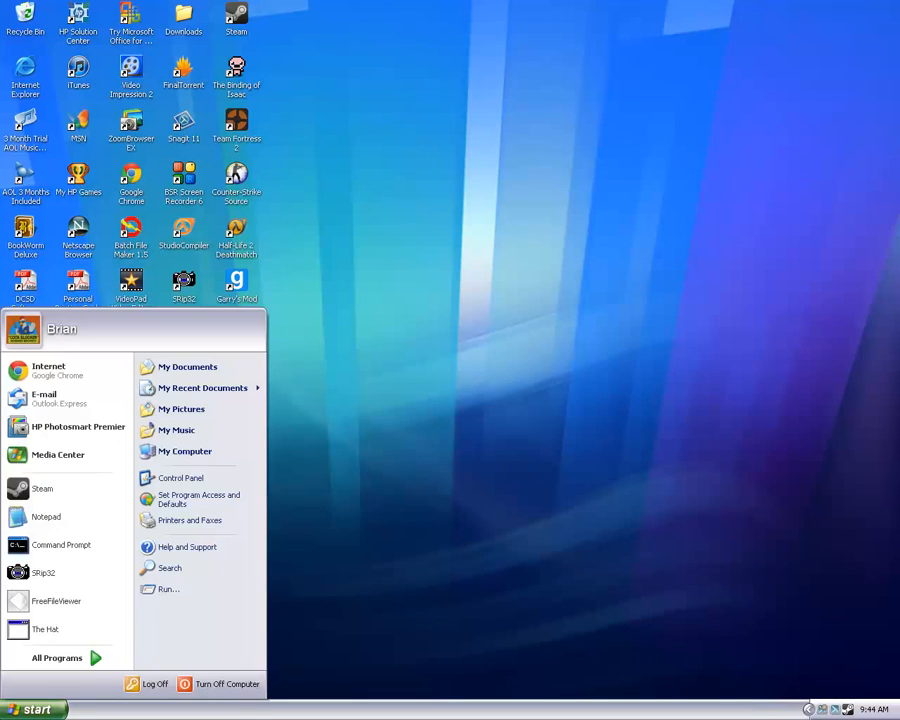
Step: Write 'Hello, everybody.' in a fresh Notepad document
click(46, 516)
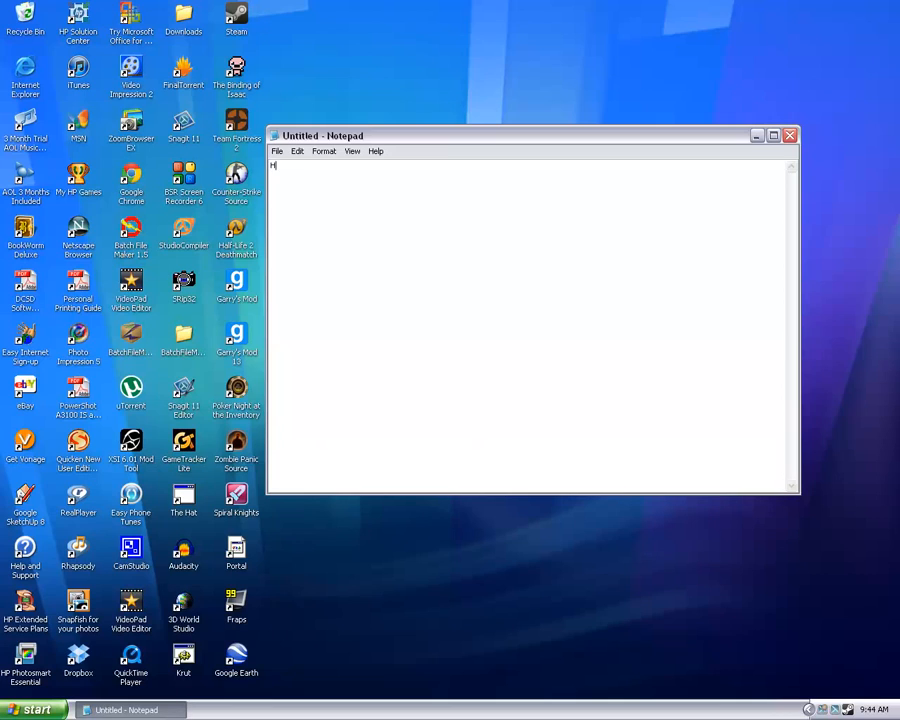
text(ello, everybo)
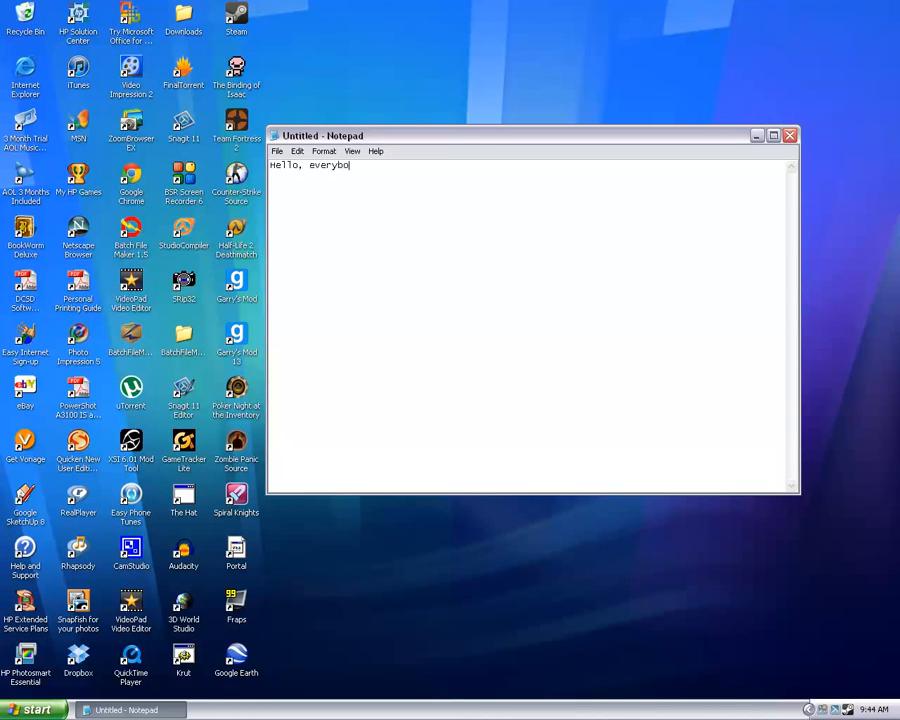
text(dy)
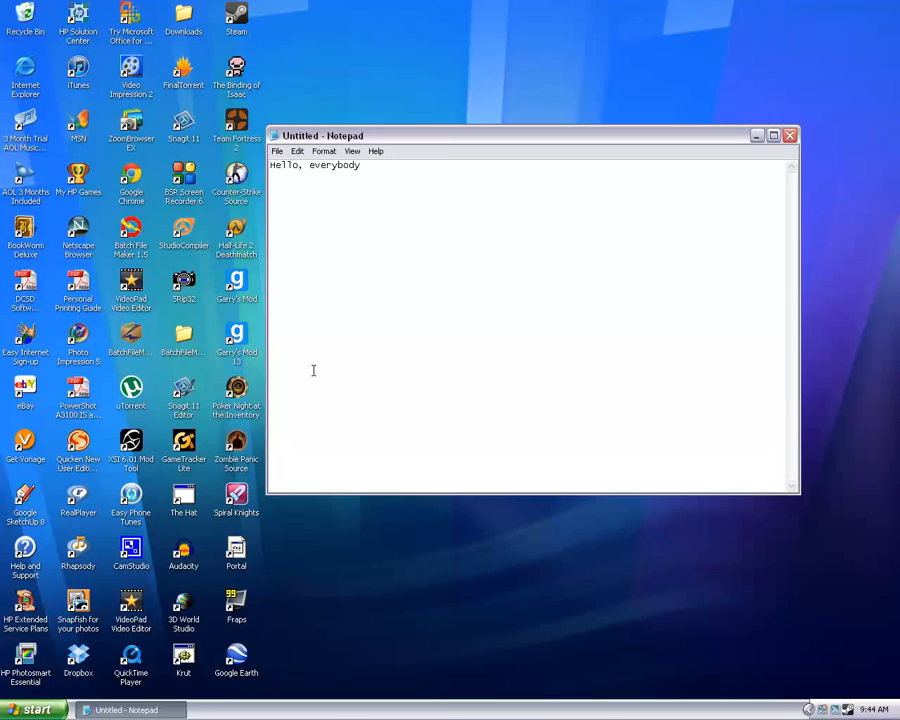
text(.)
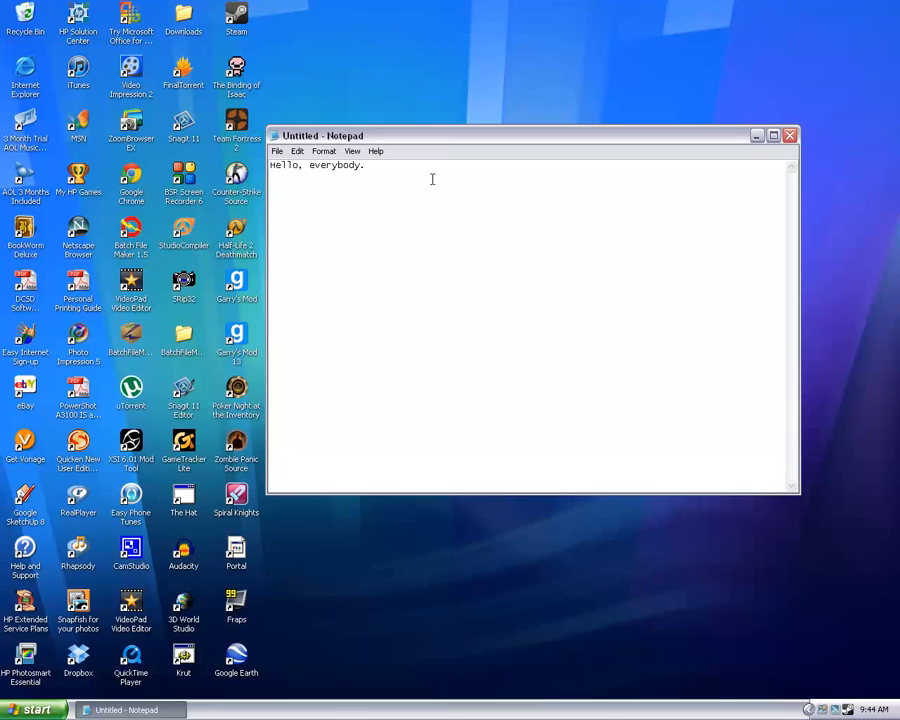
Step: Begin saving the note under the name Hello via Save As
click(278, 152)
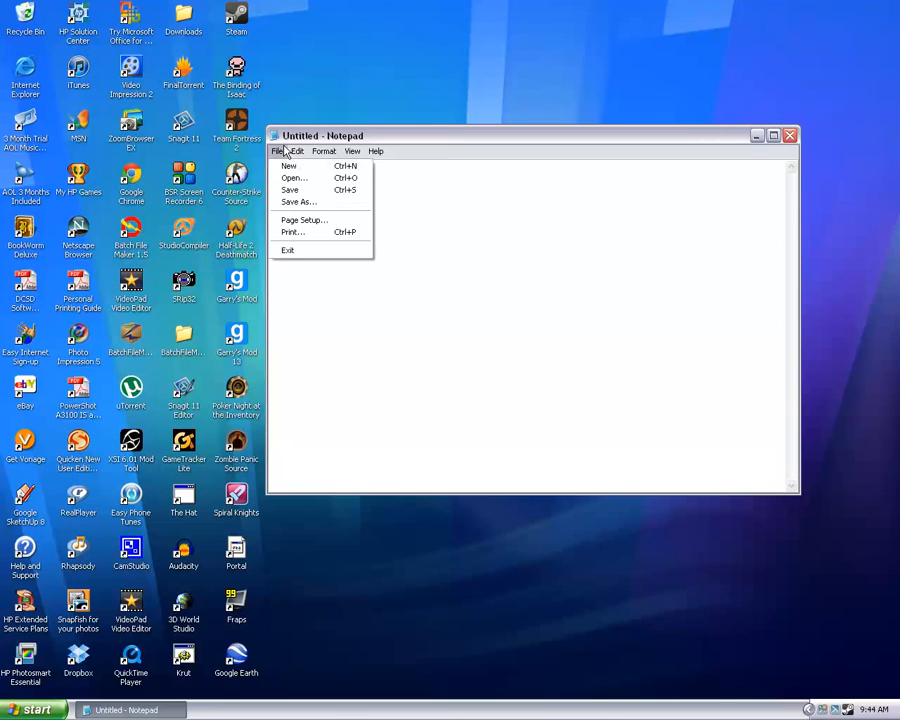
click(296, 200)
text(Hello.txt)
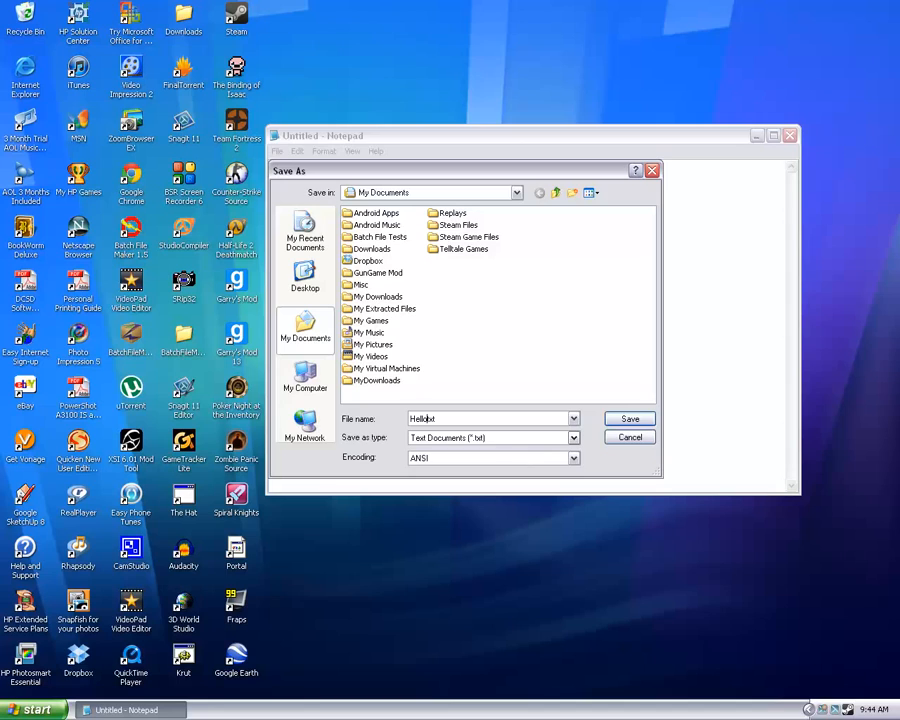
Step: Save the note as Hello and reach My Documents through the Run dialog
click(628, 418)
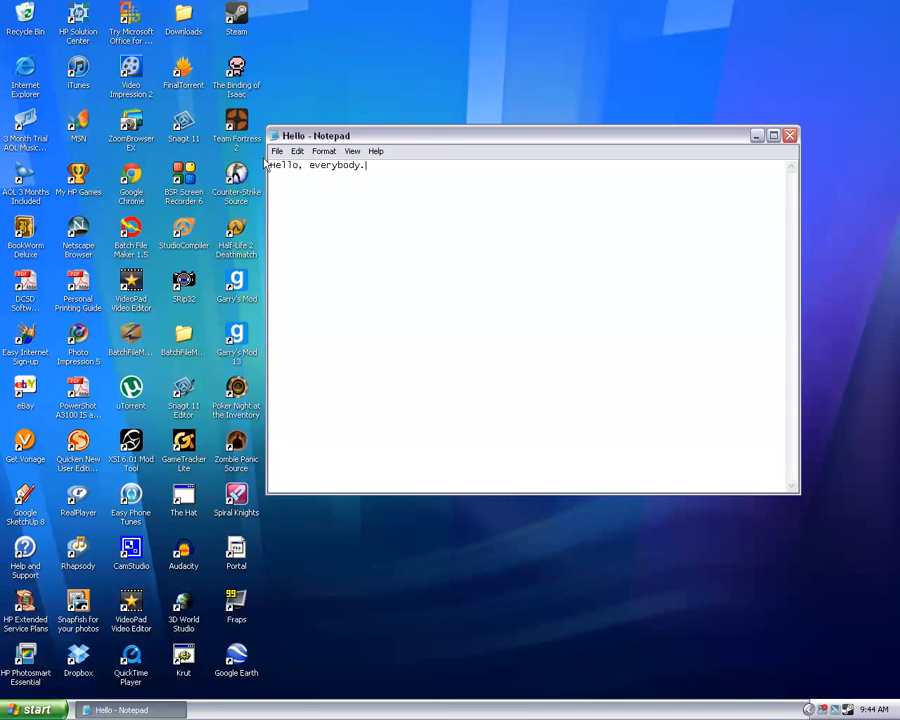
mouse_move(278, 152)
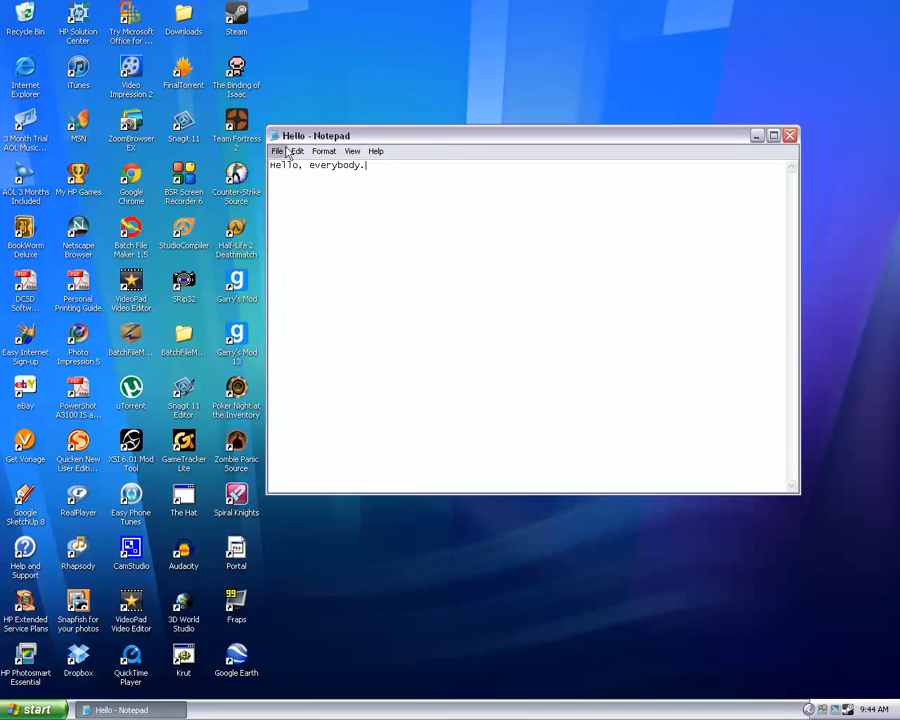
mouse_move(788, 136)
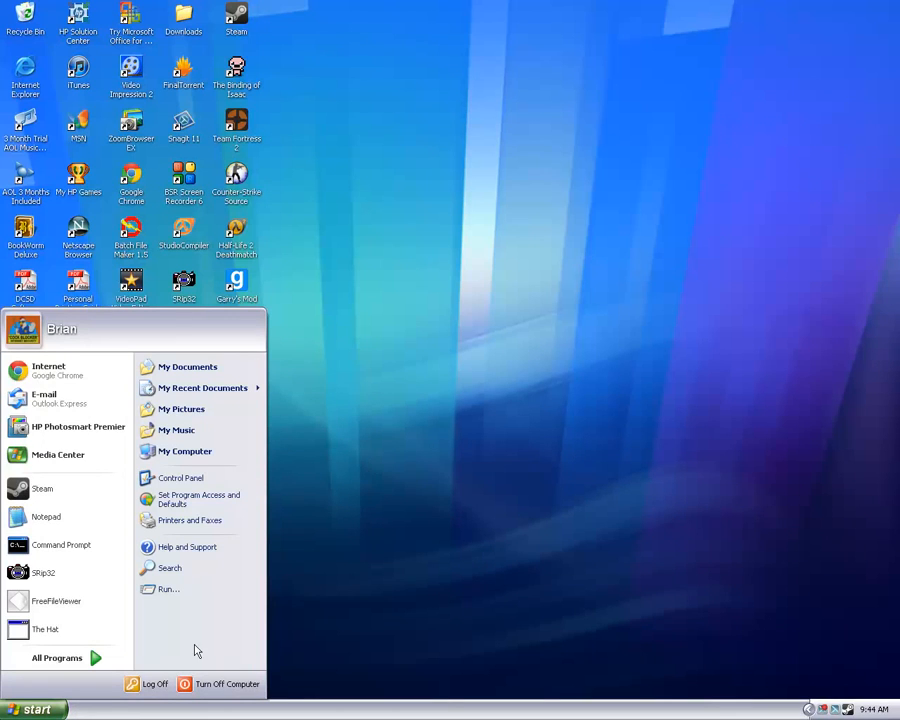
click(168, 588)
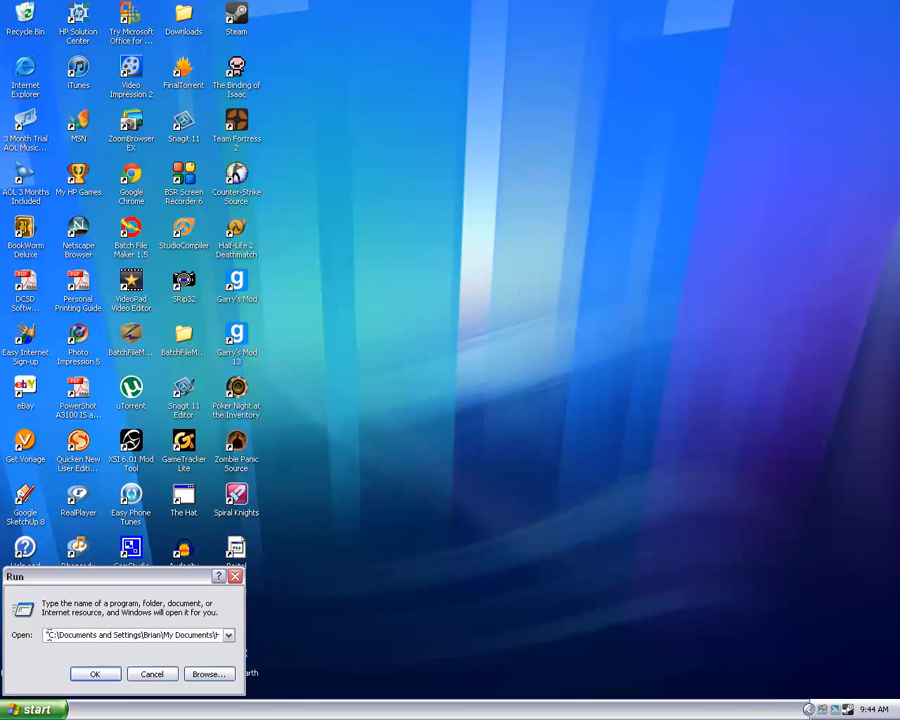
text(Hello.txt)
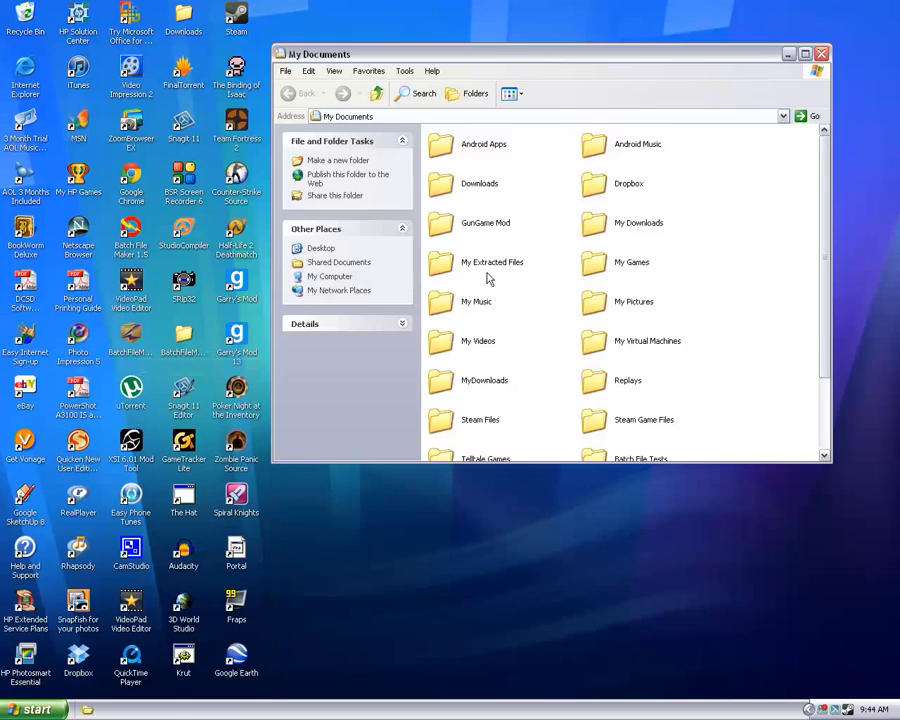
Step: Reopen BatchTest.bat for editing in Notepad from its right-click menu
scroll(down, 3)
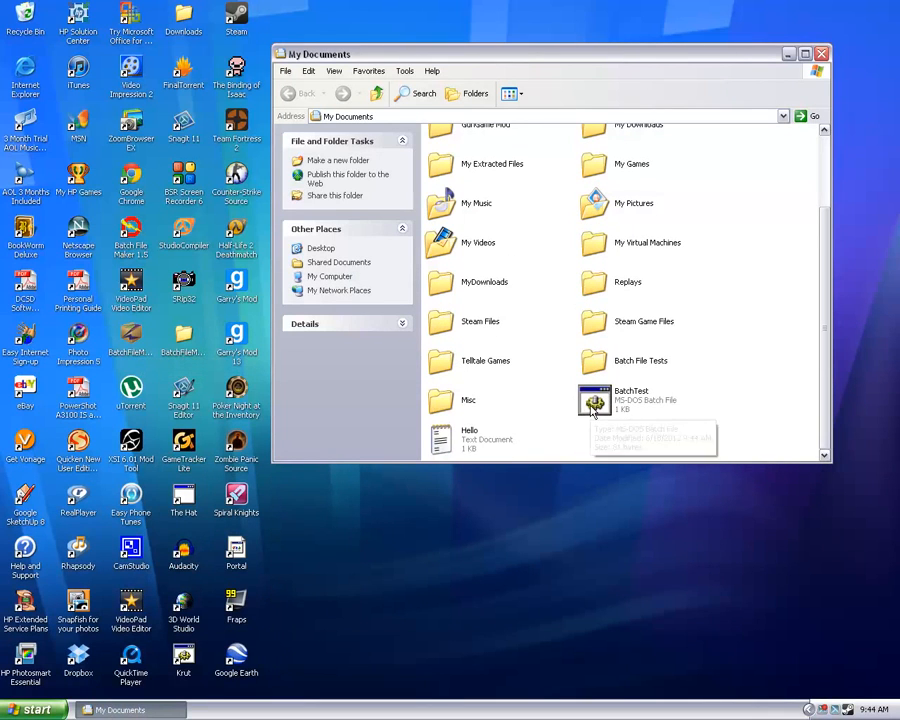
right_click(594, 400)
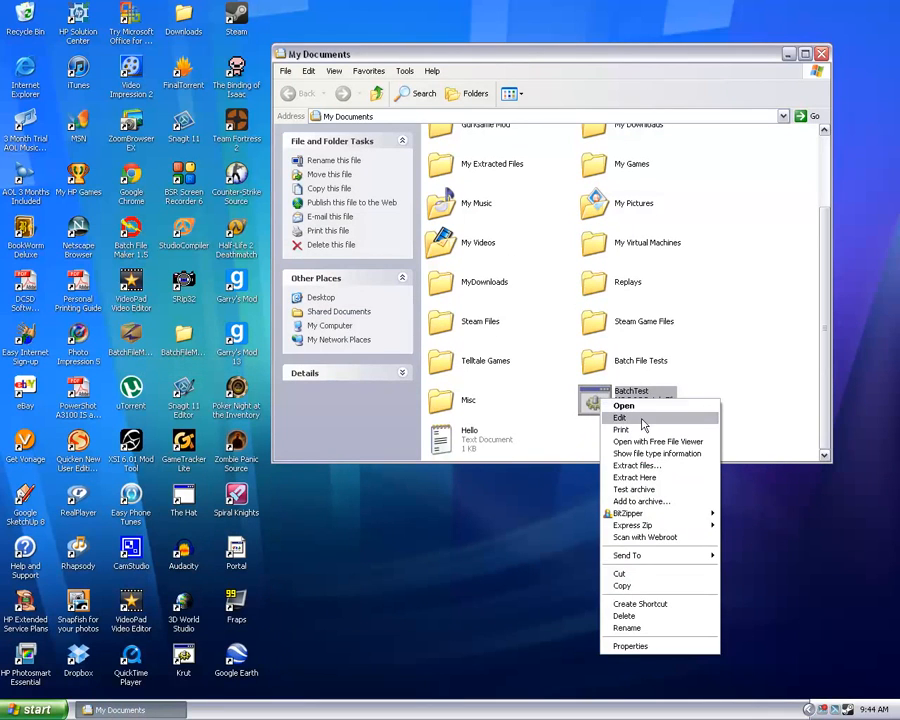
click(620, 418)
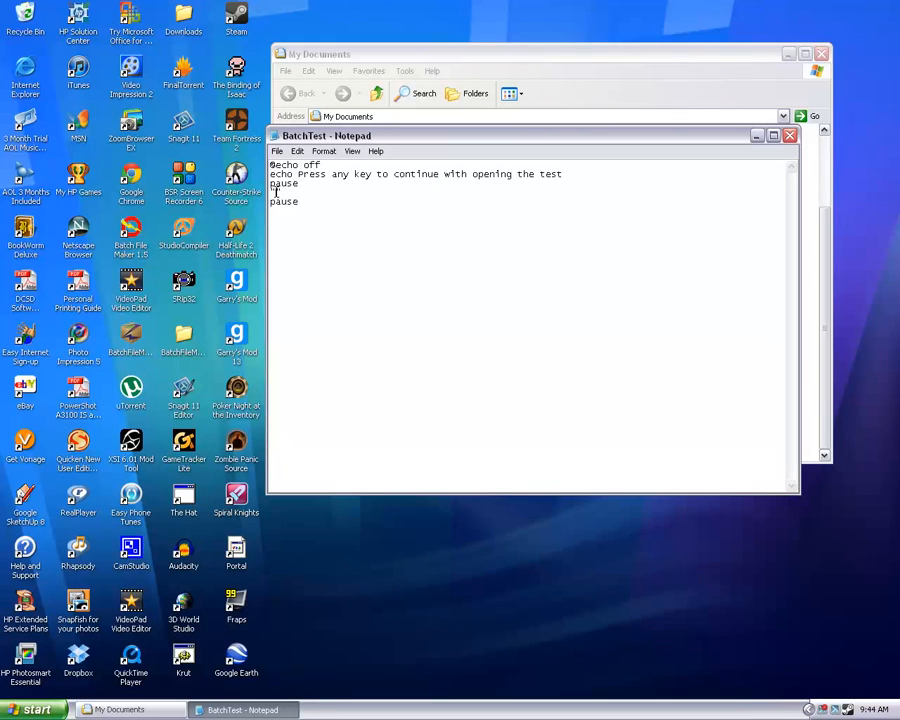
Step: Add the quoted path "C:\Documents and Settings\Brian\My Documents\Hello.txt" between the pauses and save
text("C:\Documents and Settings\Brian\My Documents\Hello.txt")
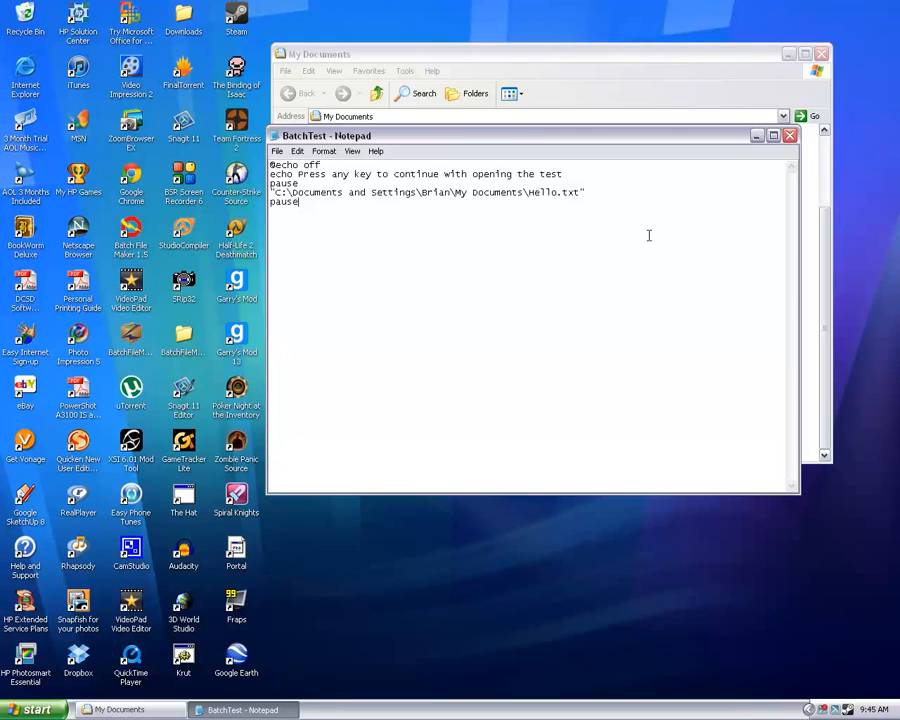
click(276, 152)
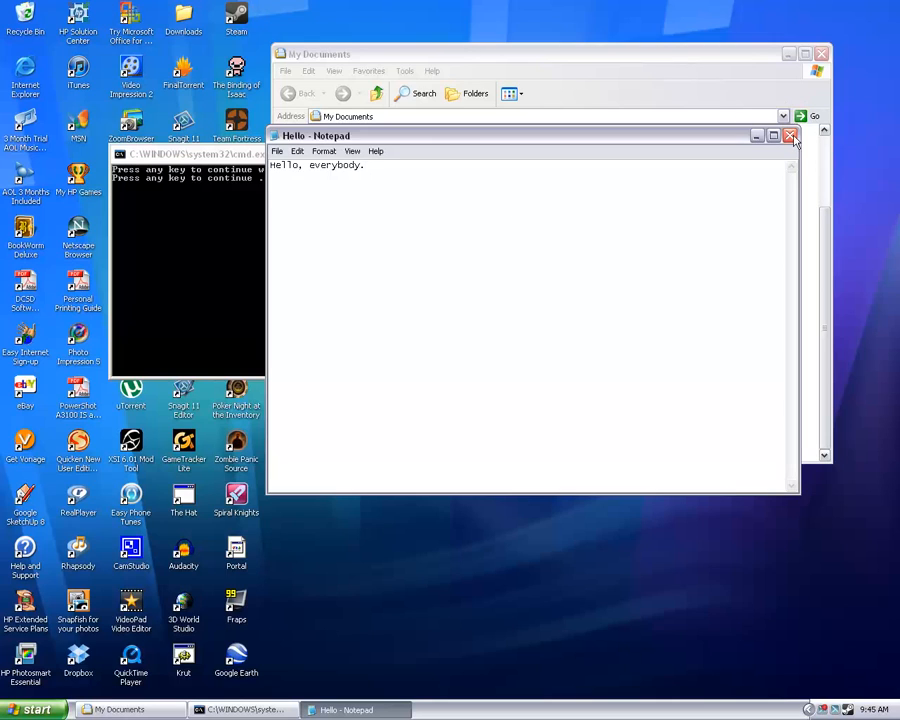
mouse_move(548, 246)
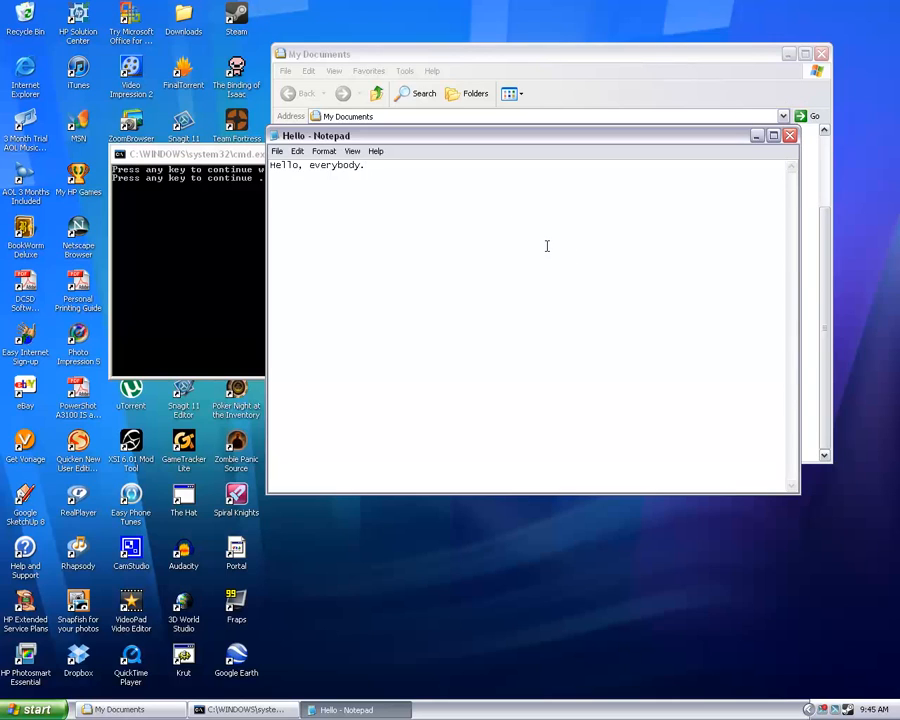